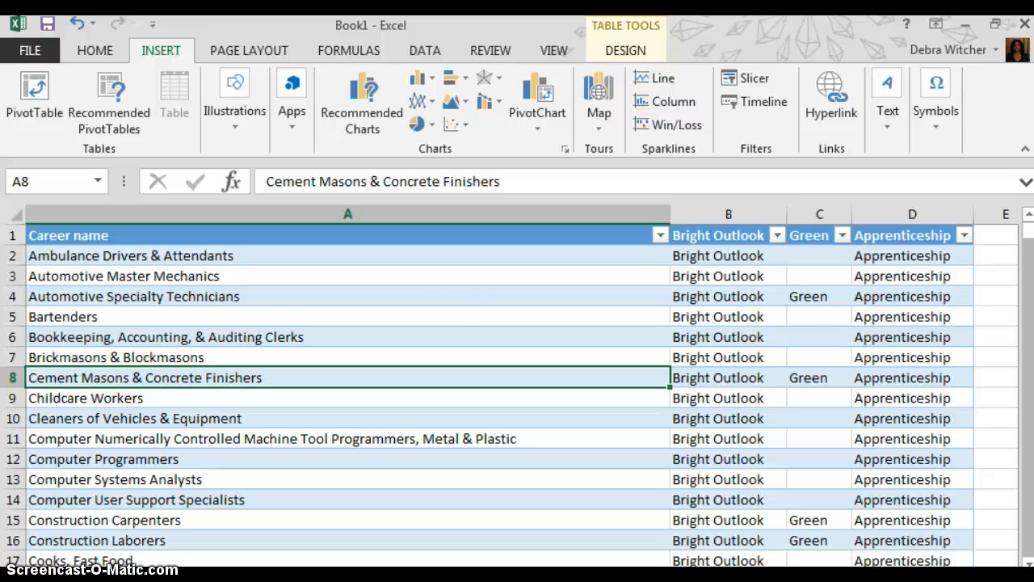
mouse_move(844, 77)
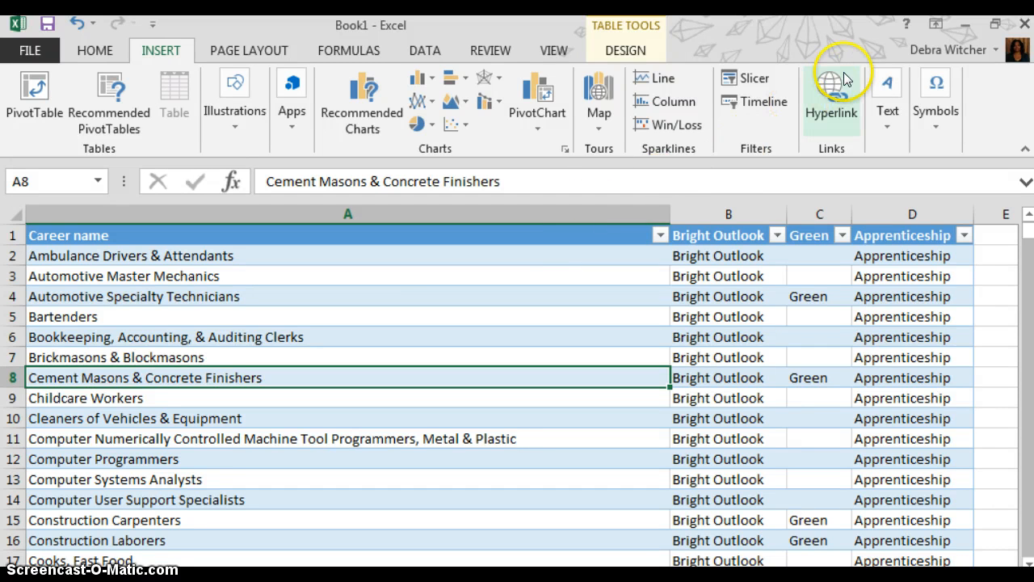
mouse_move(929, 24)
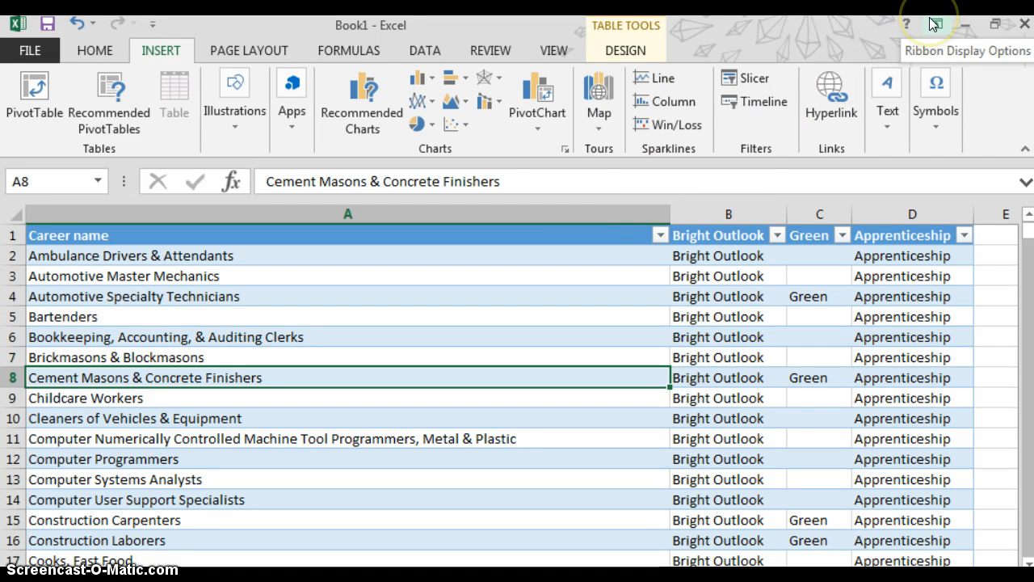
mouse_move(937, 29)
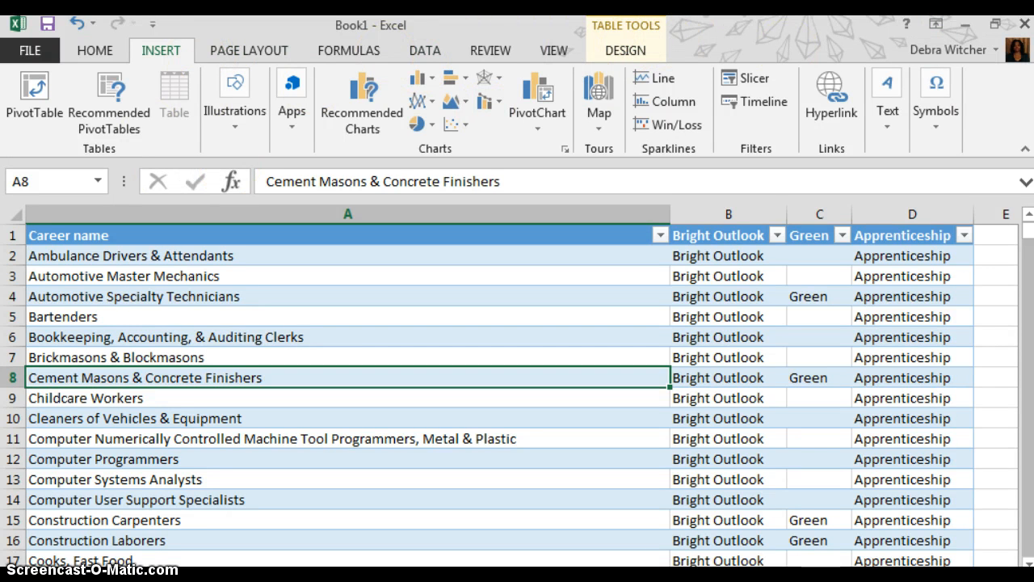
mouse_move(646, 50)
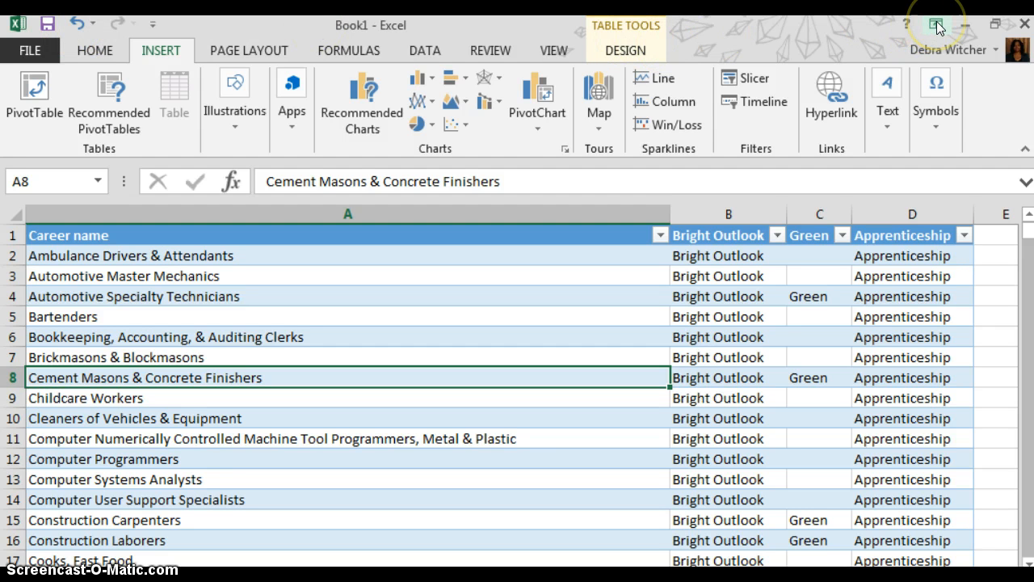
mouse_move(934, 24)
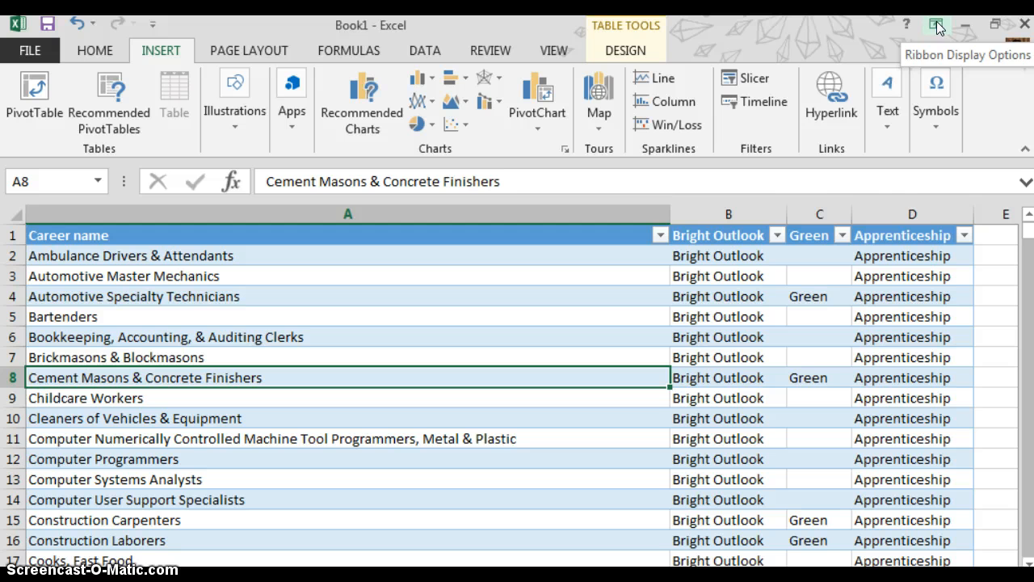
Switch the ribbon to Auto-hide, reveal it briefly, then reopen Ribbon Display Options.
left_click(937, 23)
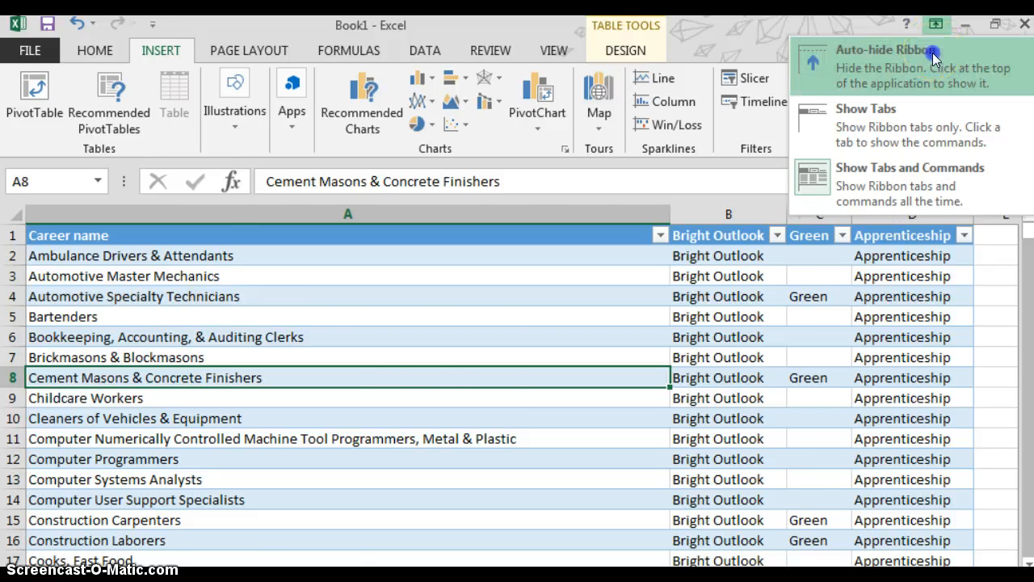
left_click(885, 60)
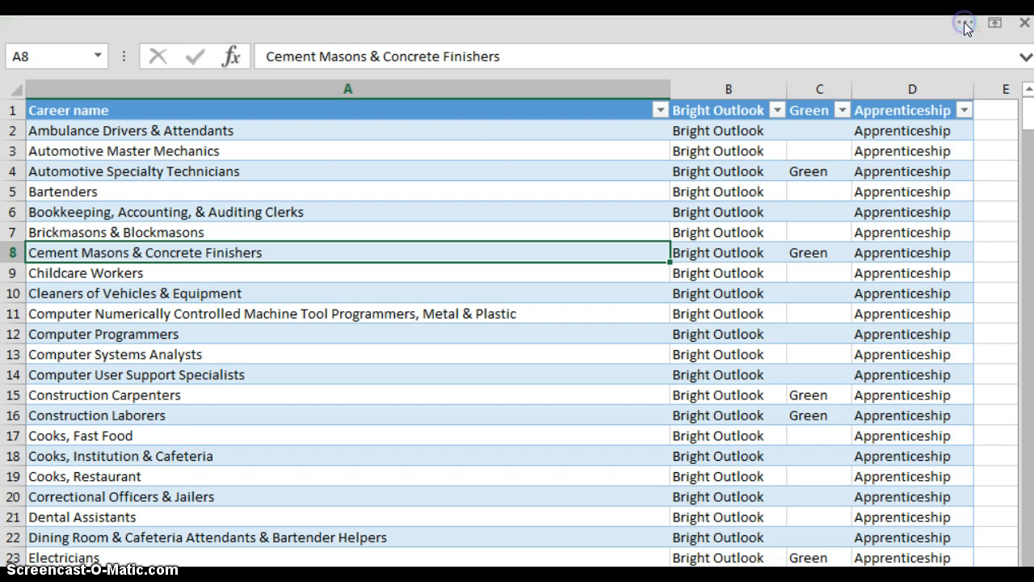
left_click(161, 54)
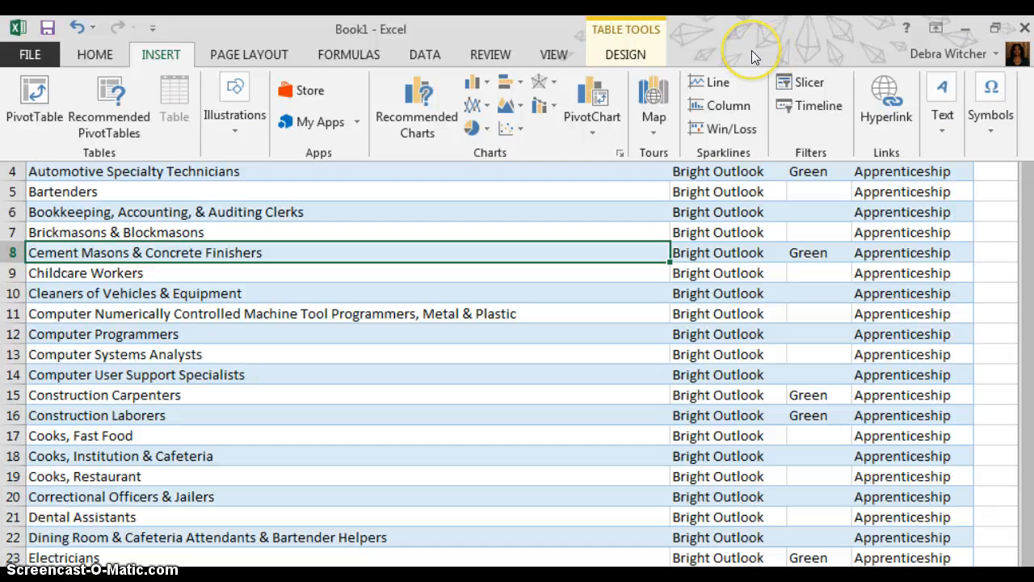
mouse_move(569, 269)
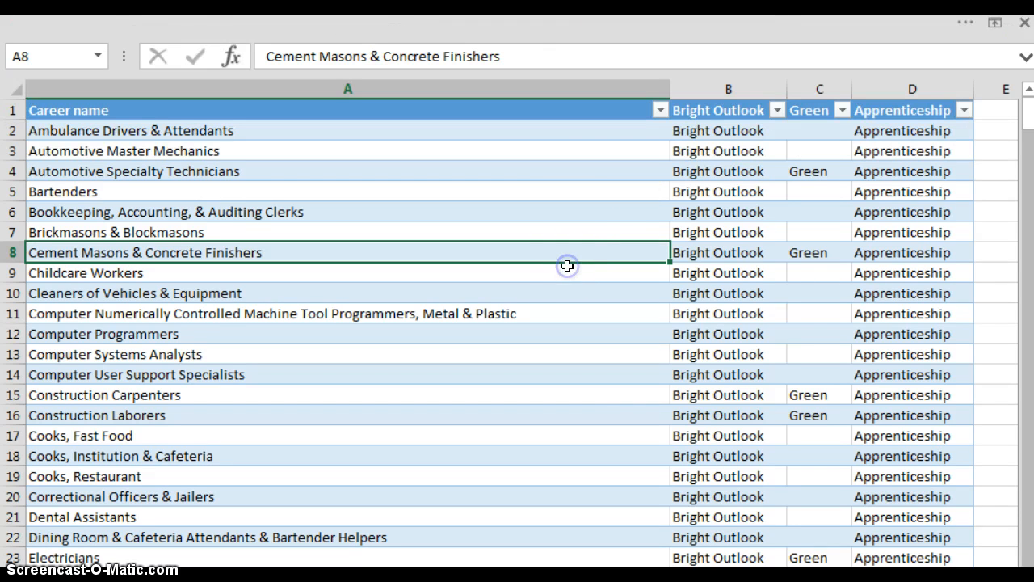
mouse_move(934, 24)
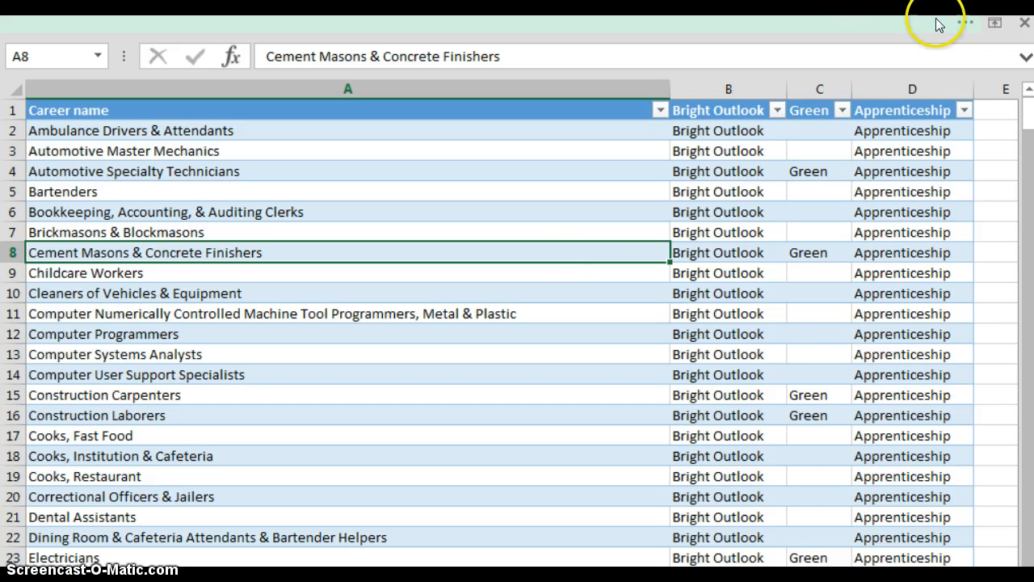
left_click(991, 23)
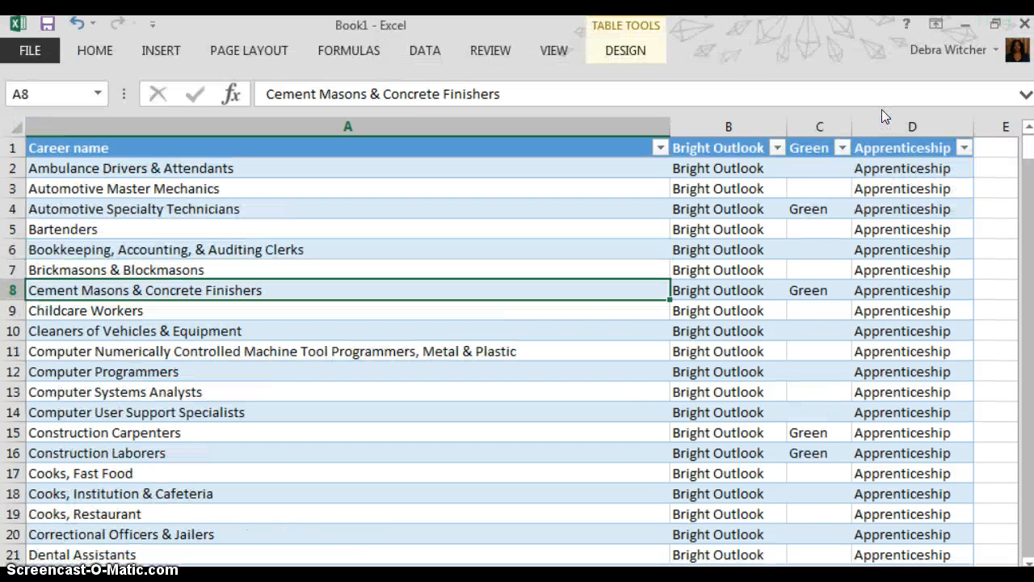
mouse_move(121, 56)
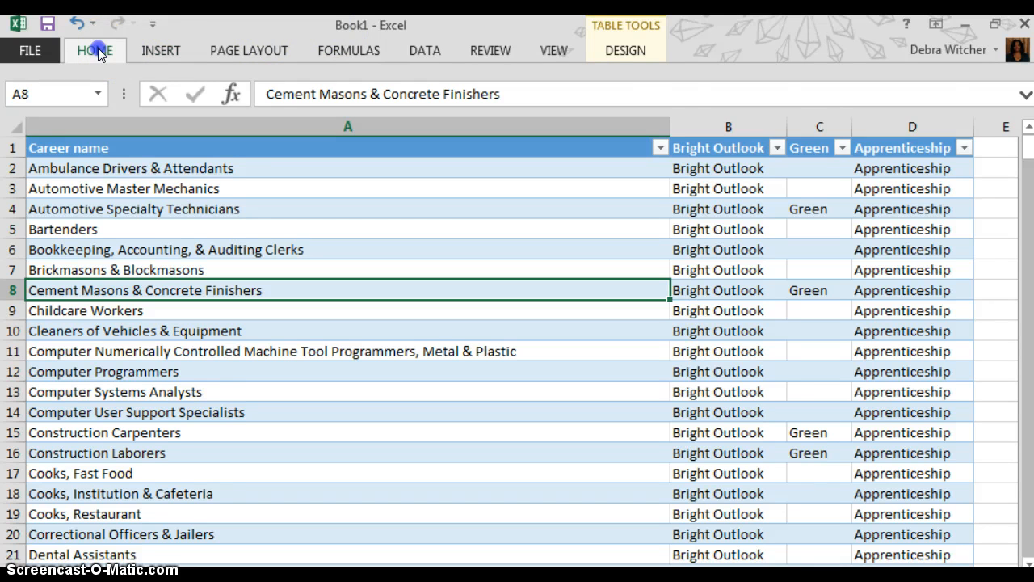
View the HOME tab commands temporarily, then collapse them by selecting cell A6.
left_click(94, 51)
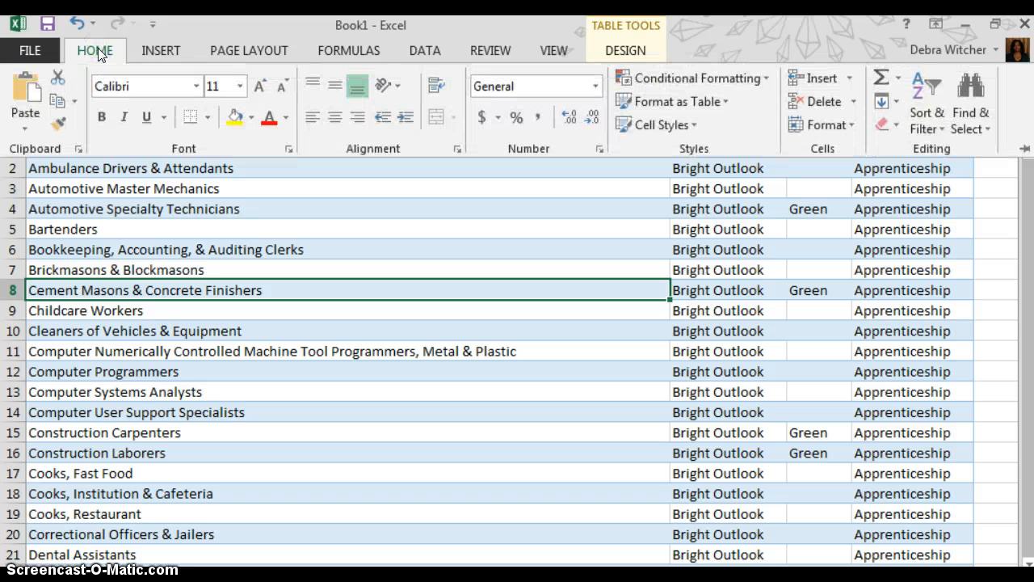
mouse_move(161, 50)
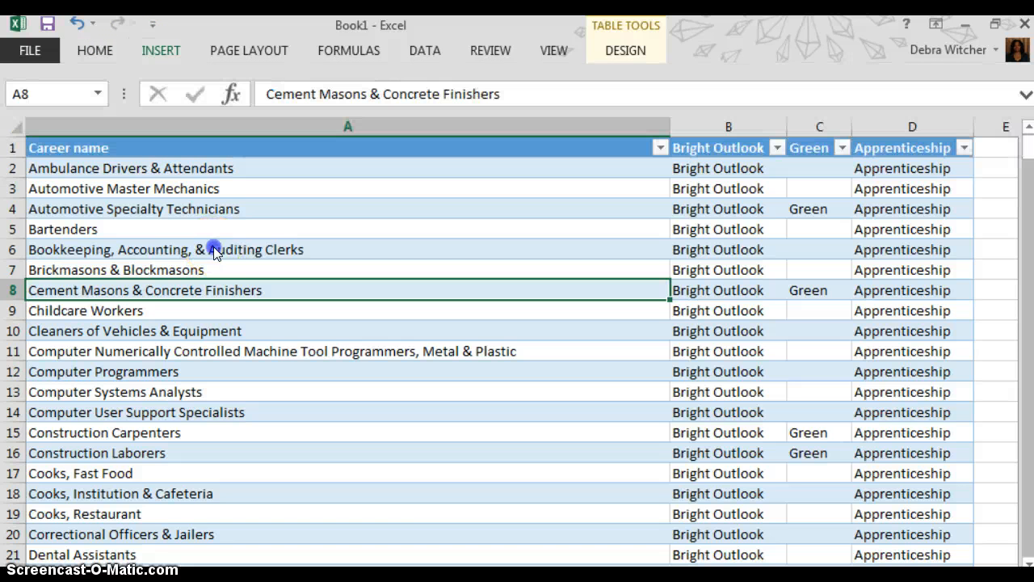
left_click(212, 249)
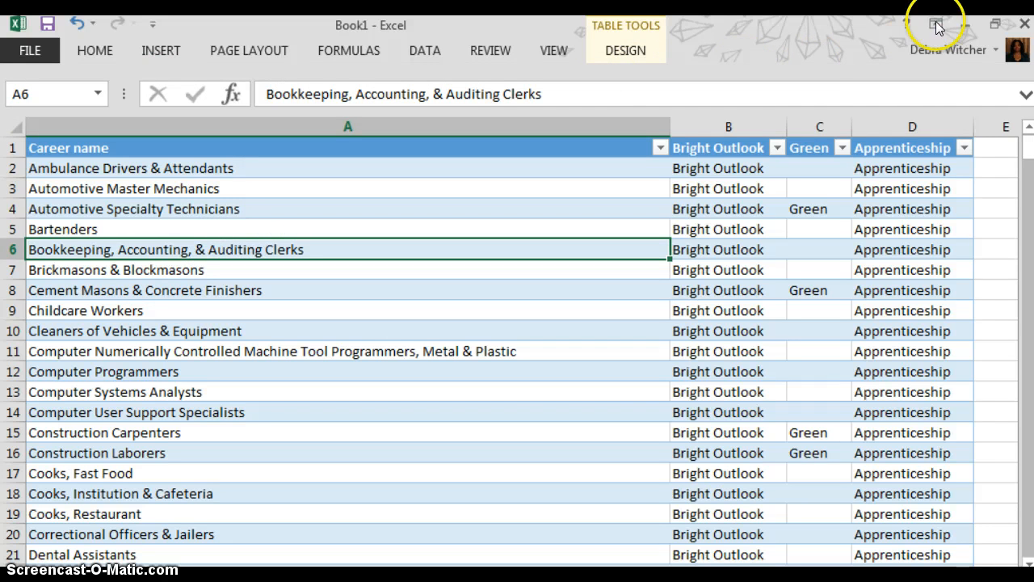
Set Ribbon Display Options to Show Tabs and Commands.
left_click(935, 23)
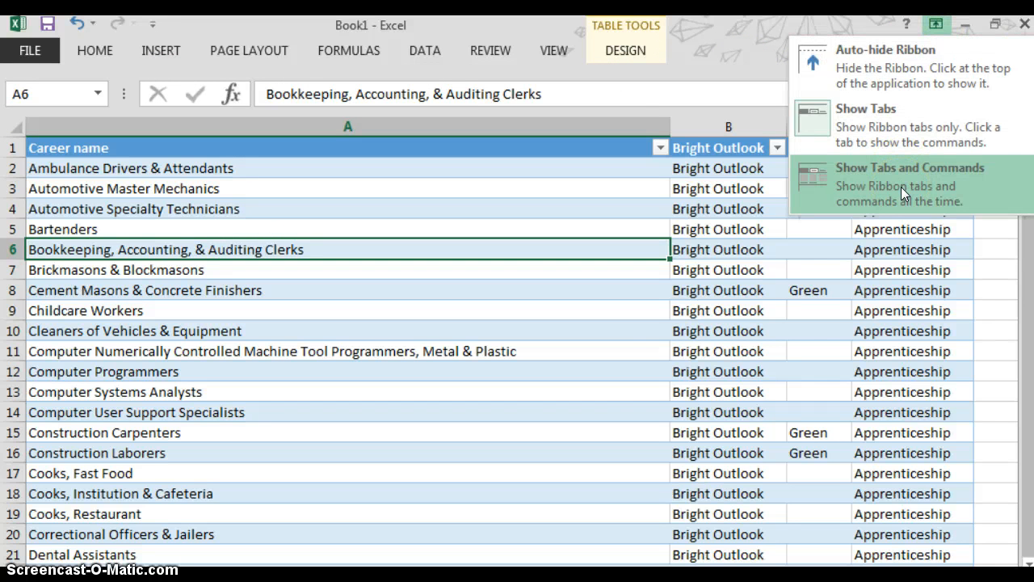
left_click(910, 167)
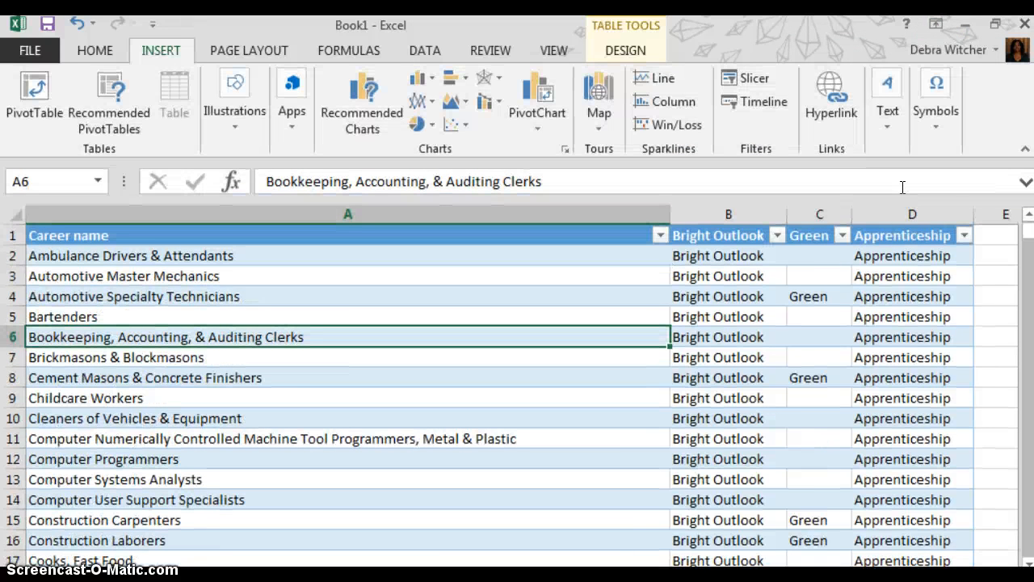